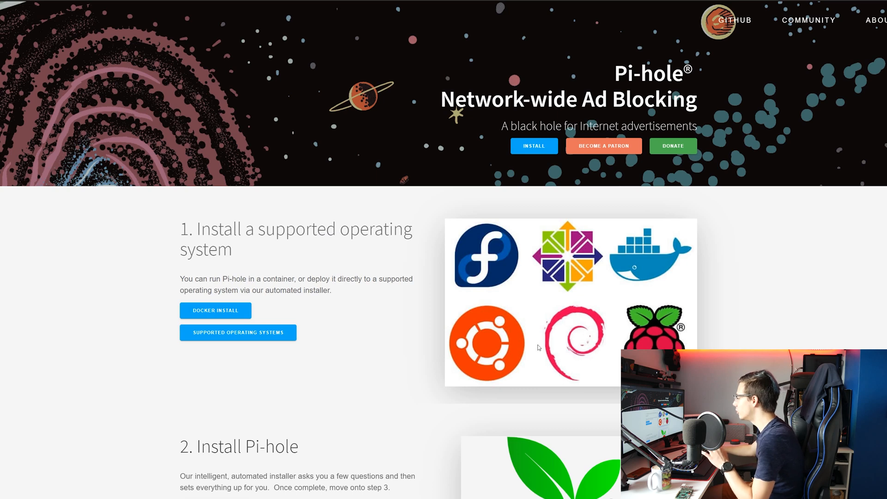
{"action": "mouse_move", "coordinate": [660, 284]}
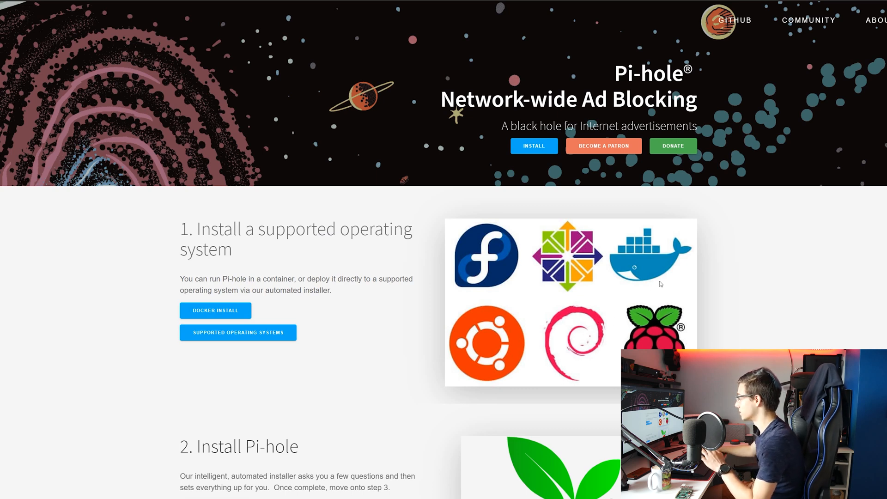
{"action": "mouse_move", "coordinate": [46, 287]}
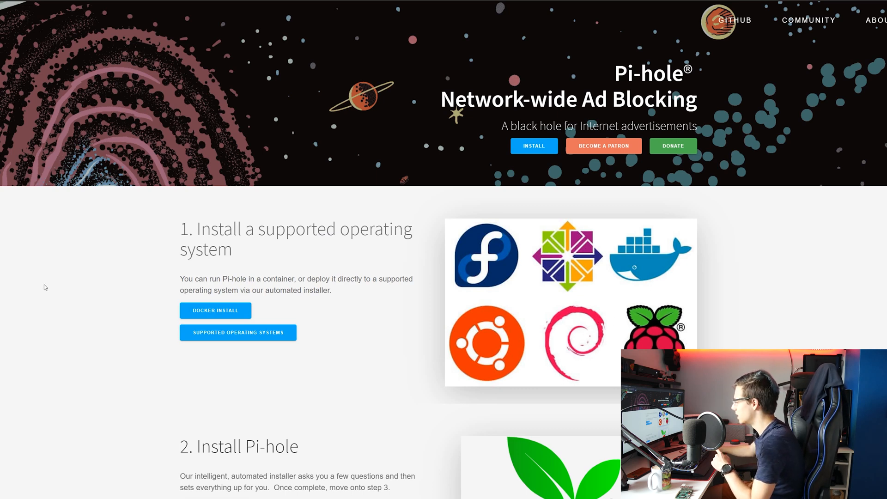
Scroll the GitHub readme to the One-Step Automated Install command
{"action": "scroll", "scroll_direction": "down", "scroll_amount": 3}
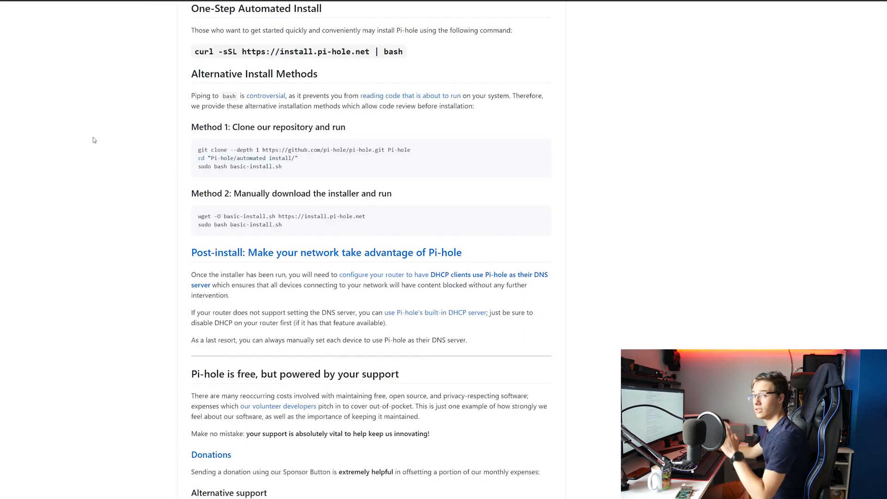
{"action": "mouse_move", "coordinate": [205, 115]}
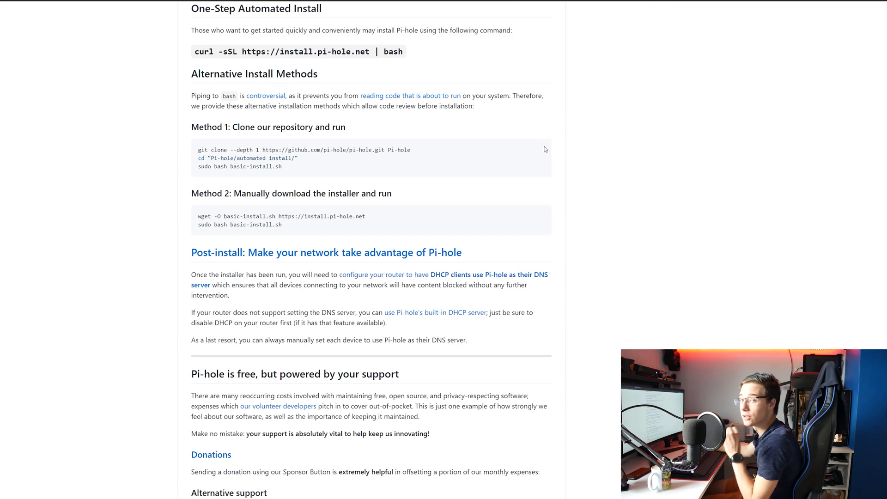
Scroll back up through the readme's Pi-hole install methods
{"action": "scroll", "scroll_direction": "up", "scroll_amount": 3}
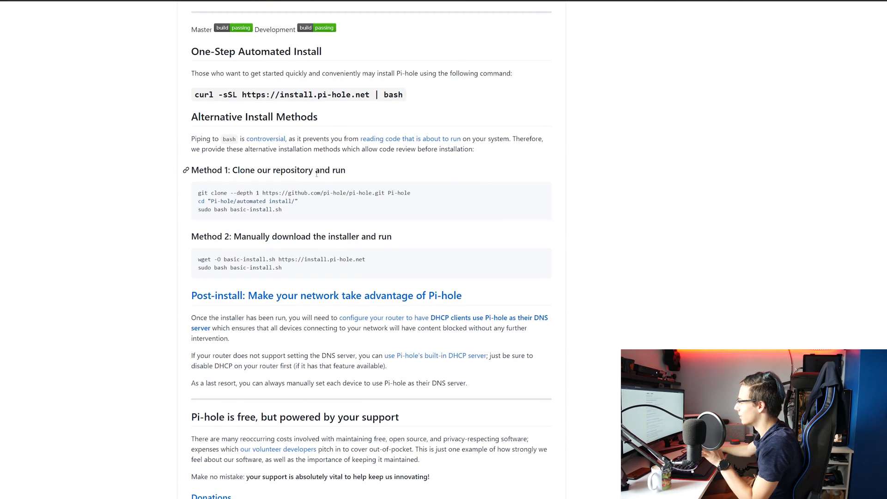
{"action": "scroll", "scroll_direction": "up", "scroll_amount": 3}
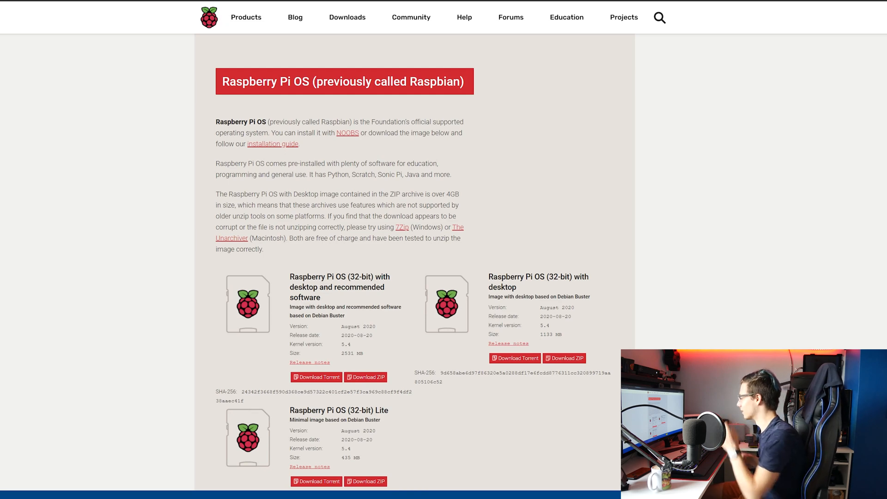
Download Raspberry Pi OS (32-bit) with desktop via torrent
{"action": "scroll", "scroll_direction": "down", "scroll_amount": 3}
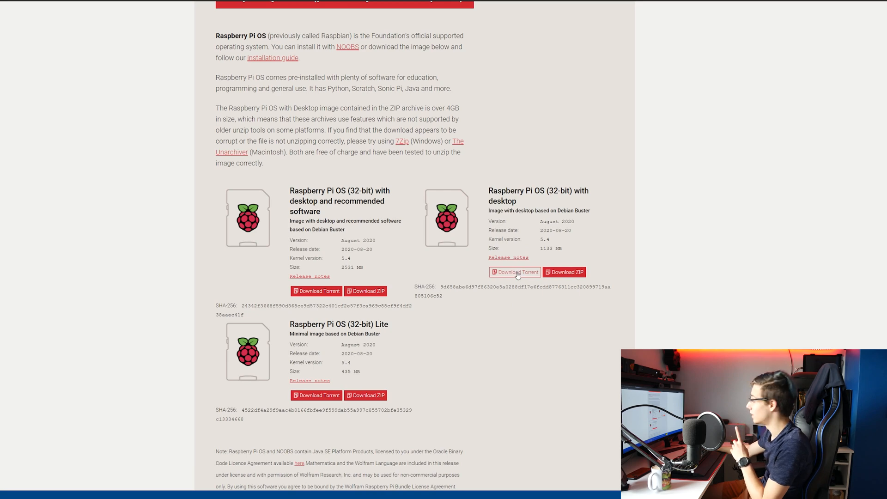
{"action": "left_click", "coordinate": [514, 272]}
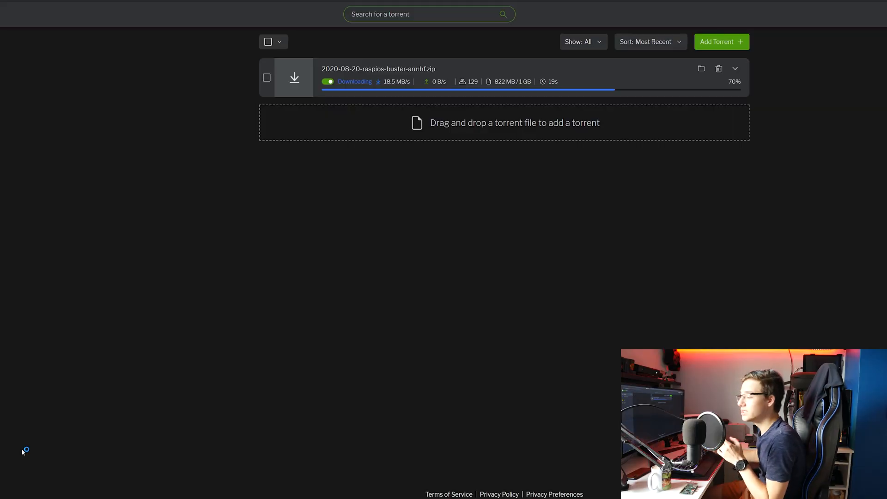
{"action": "mouse_move", "coordinate": [336, 221]}
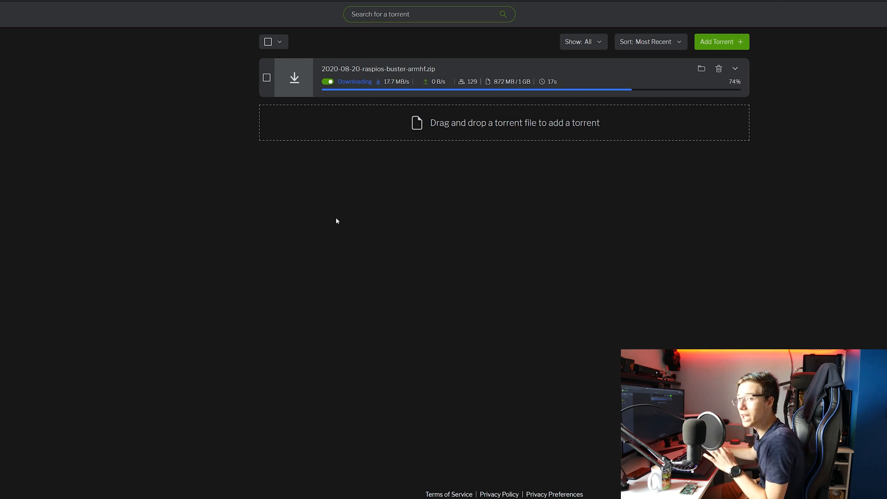
{"action": "mouse_move", "coordinate": [389, 139]}
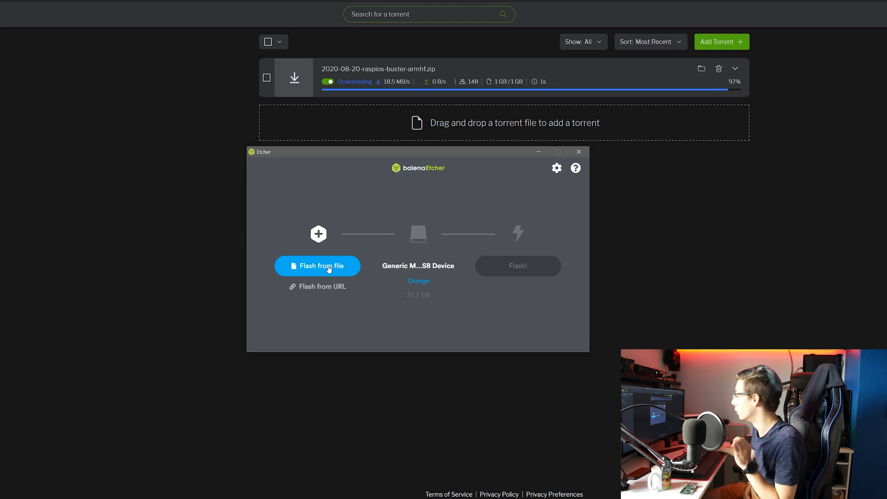
Choose Flash from file in balenaEtcher
{"action": "left_click", "coordinate": [317, 266]}
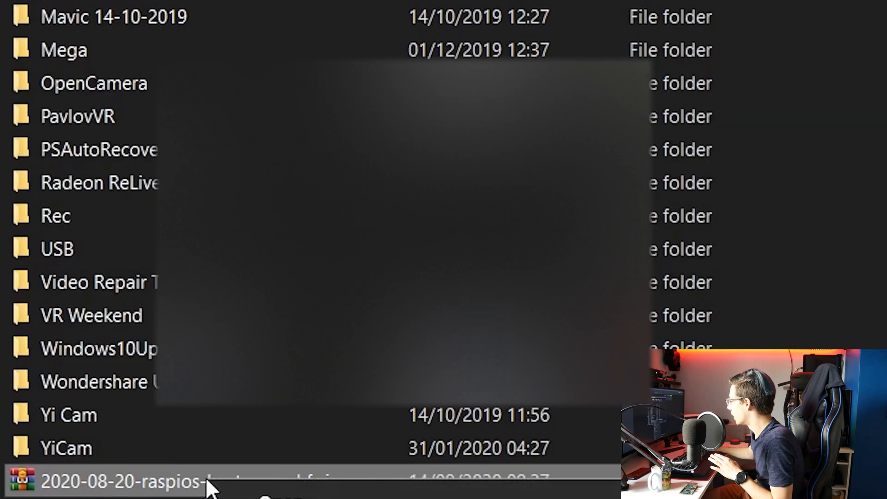
Pick the 2020-08-20-raspios zip from the Explorer file list
{"action": "scroll", "scroll_direction": "down", "scroll_amount": 3}
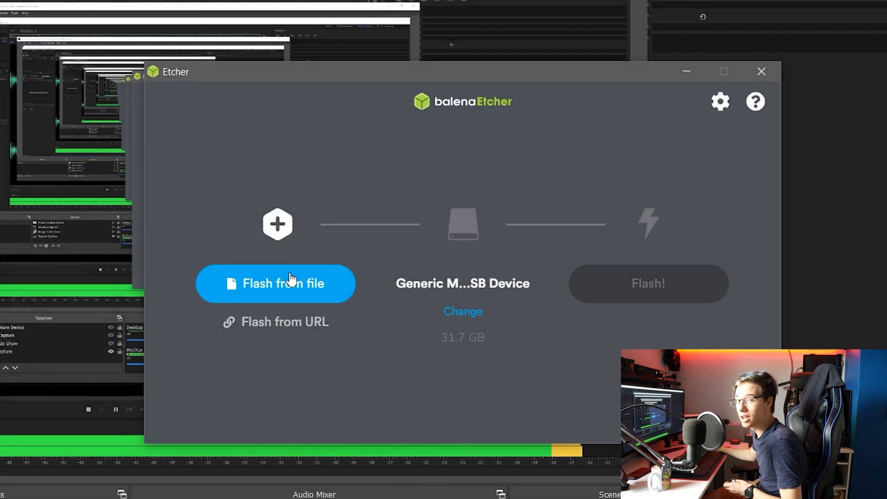
Select the 31.7 GB Generic MassStorageClass USB Device as the target drive
{"action": "left_click", "coordinate": [462, 311]}
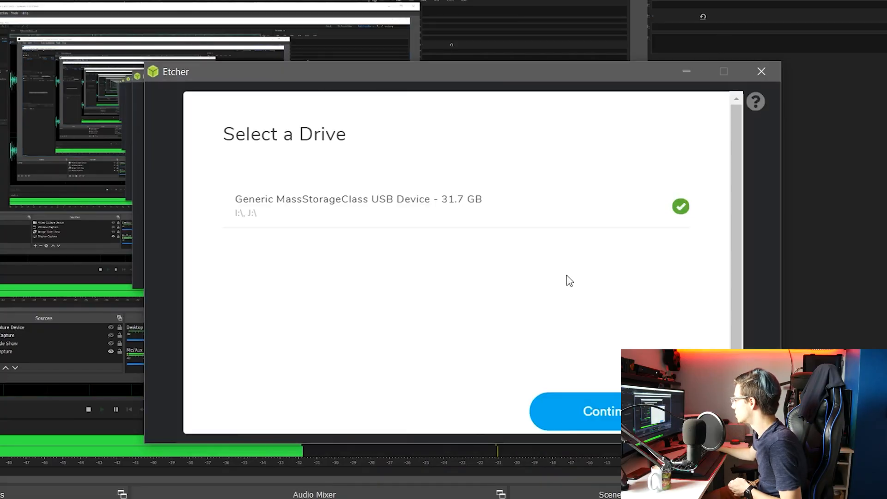
{"action": "left_click", "coordinate": [600, 411]}
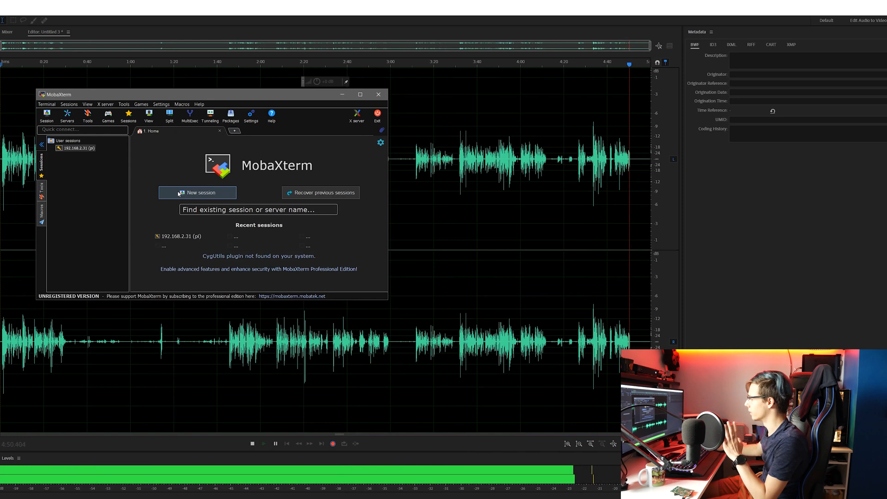
Open an SSH session to 192.168.2.37 as user pi
{"action": "left_click", "coordinate": [197, 193]}
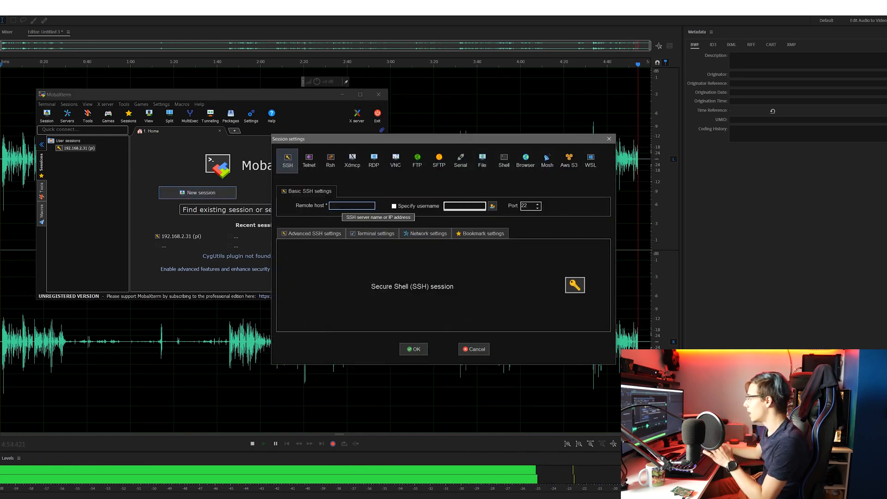
{"action": "type", "text": "192.168.2.37"}
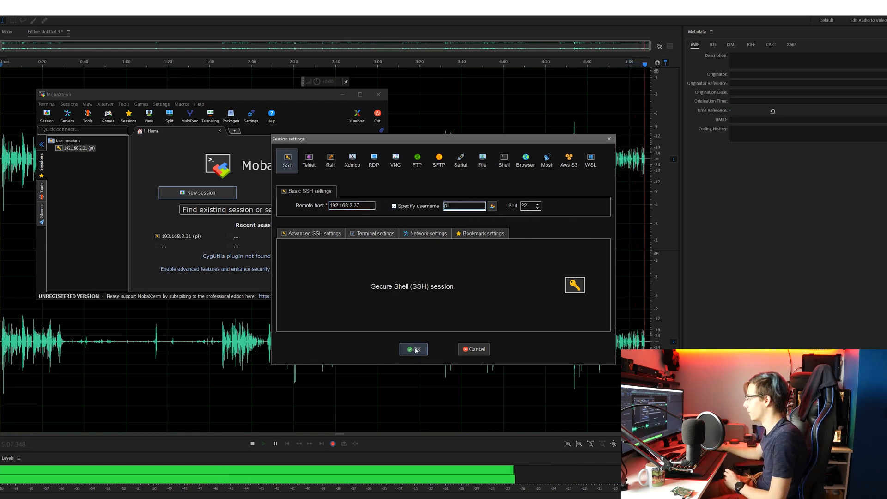
{"action": "left_click", "coordinate": [414, 349]}
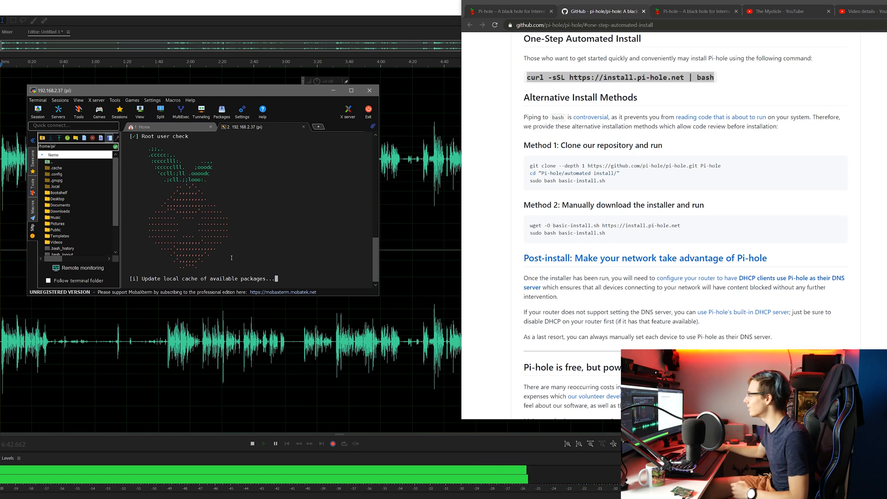
{"action": "left_click", "coordinate": [351, 90]}
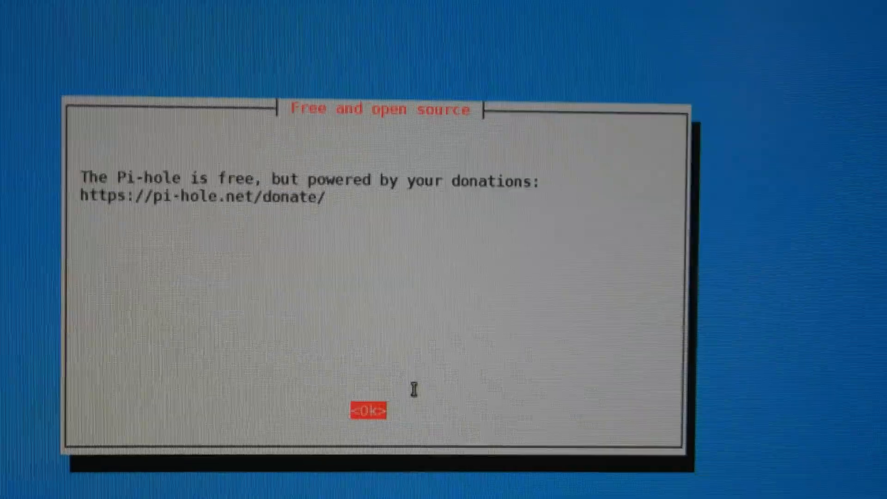
Dismiss the installer's 'Free and open source' donation notice with Ok
{"action": "left_click", "coordinate": [368, 408]}
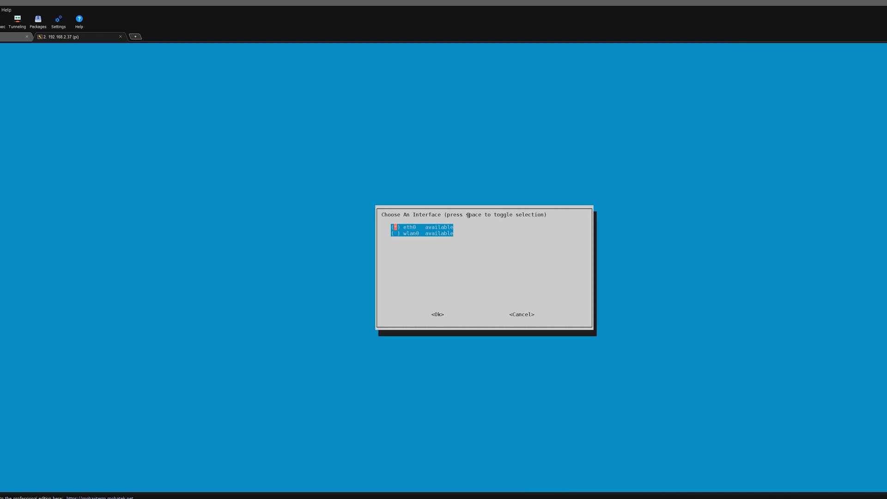
{"action": "mouse_move", "coordinate": [462, 242]}
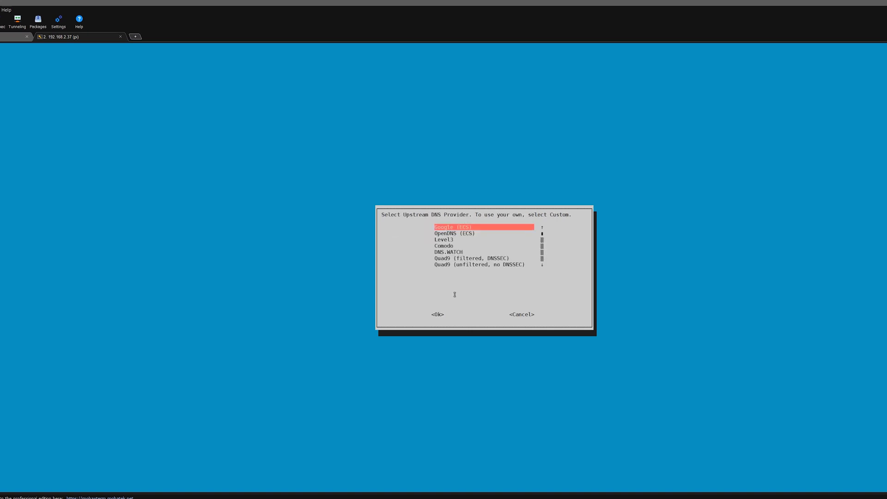
{"action": "left_click", "coordinate": [437, 314]}
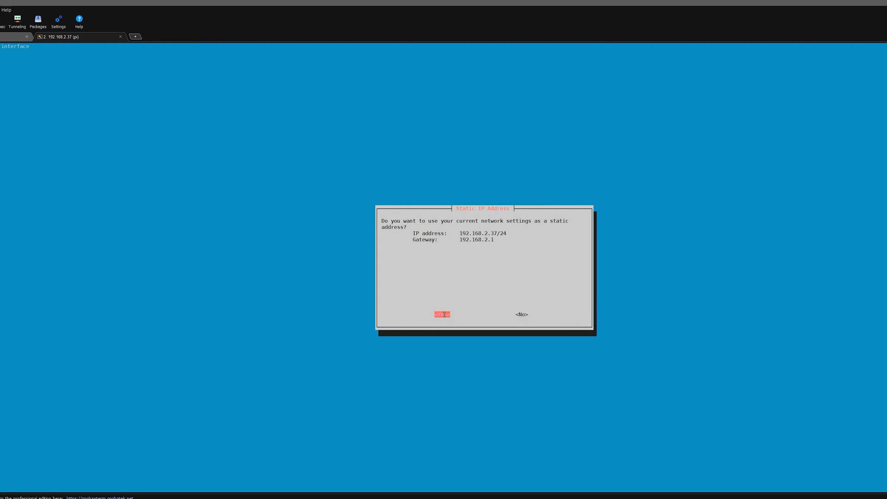
Accept 192.168.2.37 with gateway 192.168.2.1 as the static address
{"action": "left_click", "coordinate": [441, 314]}
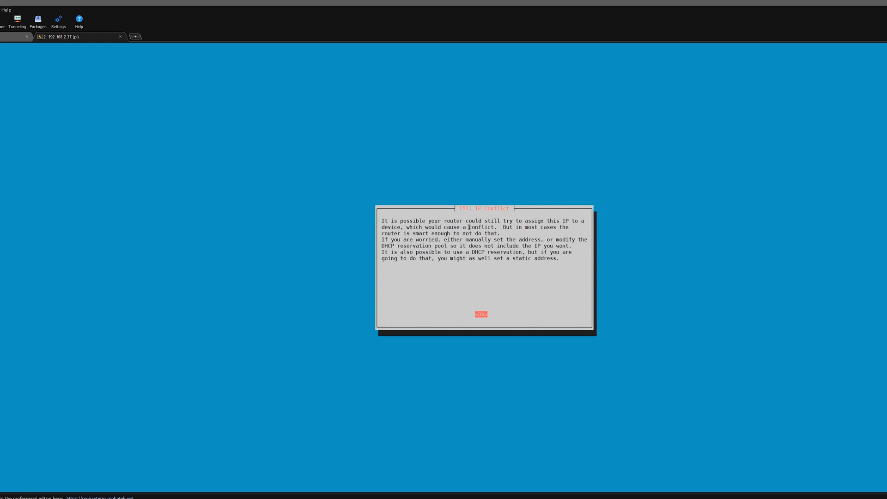
{"action": "mouse_move", "coordinate": [481, 305]}
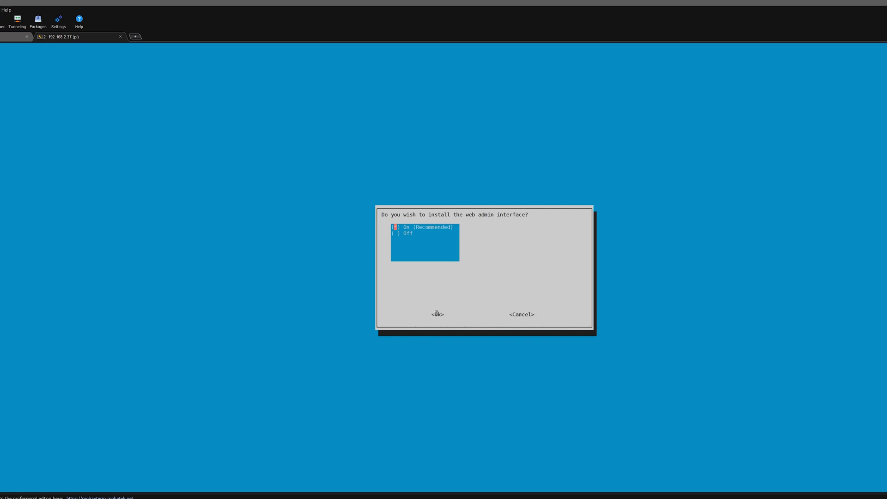
Keep 'On (Recommended)' for web admin interface, lighttpd server and query logging
{"action": "left_click", "coordinate": [436, 314]}
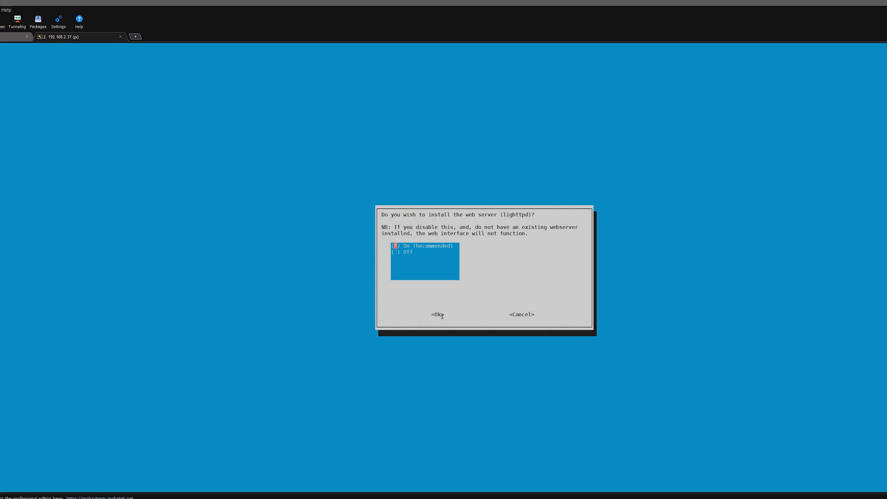
{"action": "left_click", "coordinate": [436, 314]}
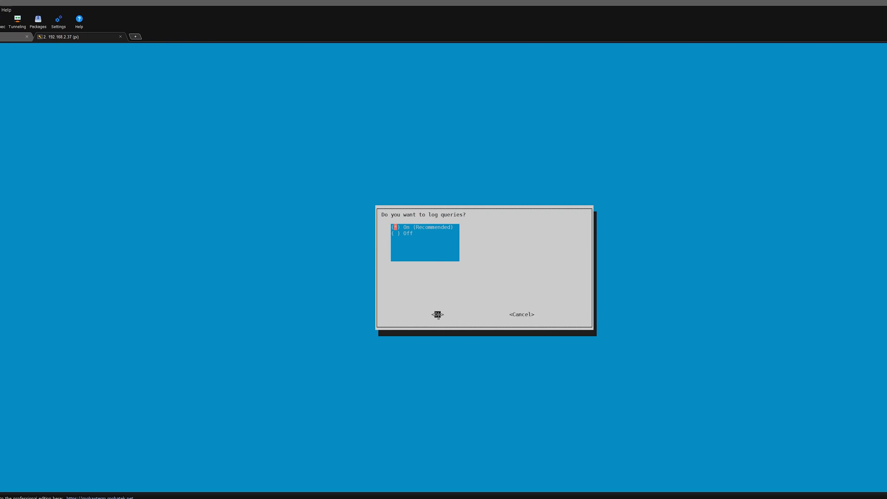
{"action": "left_click", "coordinate": [436, 315]}
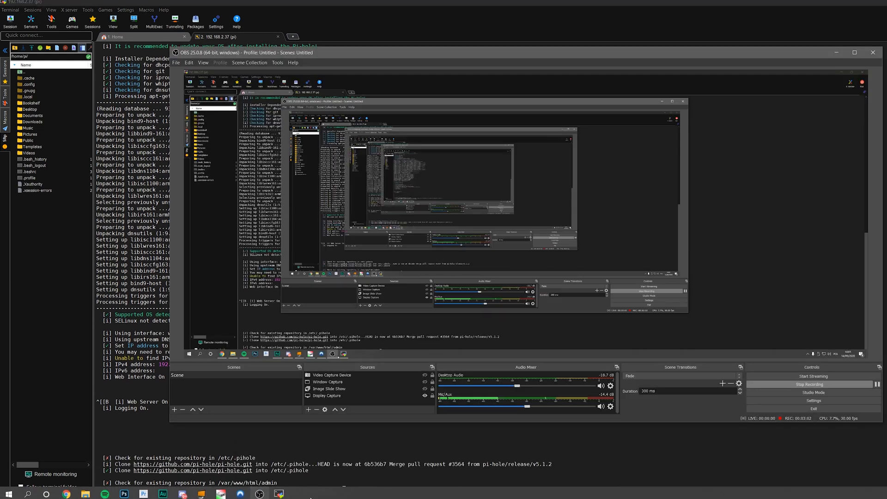
Enter the Pi's address 192.168.2.211:500 in the browser once installation finishes
{"action": "type", "text": "192.168.2.211:500"}
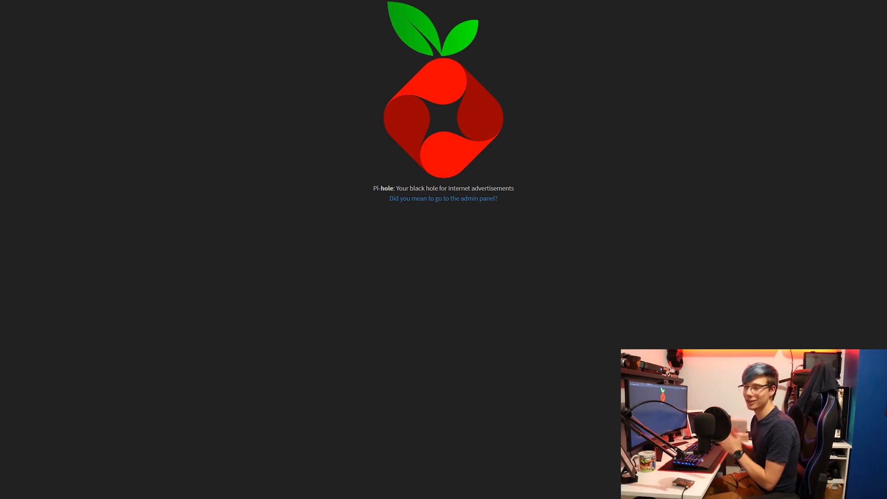
{"action": "mouse_move", "coordinate": [461, 207]}
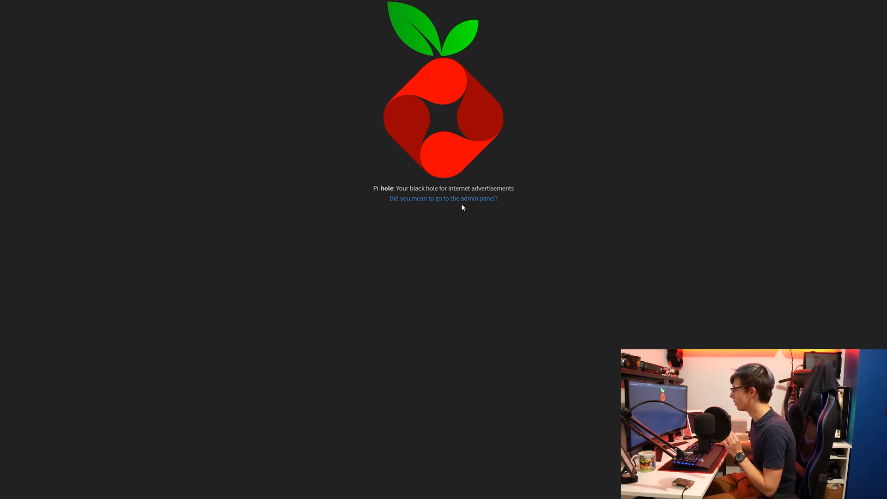
Follow the 'Did you mean to go to the admin panel?' link to the Pi-hole dashboard
{"action": "left_click", "coordinate": [443, 198]}
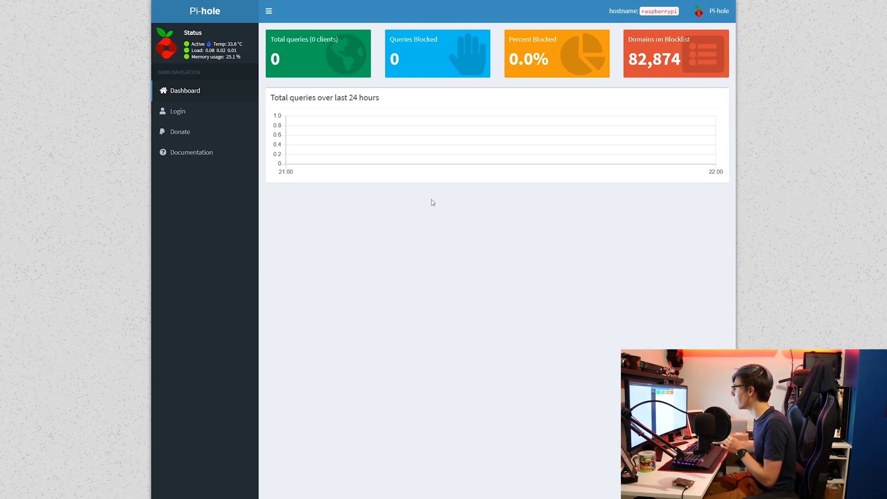
Set the admin password via 'sudo pihole -a -p', then log in with it
{"action": "left_click", "coordinate": [178, 111]}
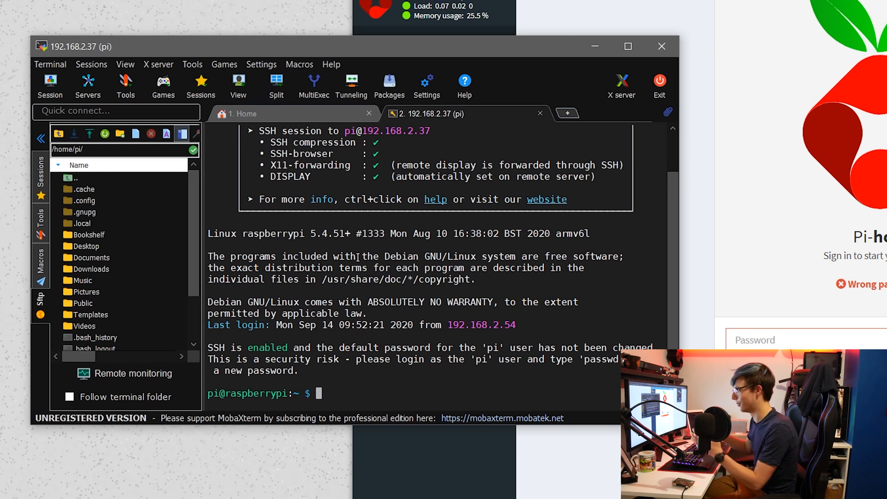
{"action": "type", "text": "sudo pihole -a -p"}
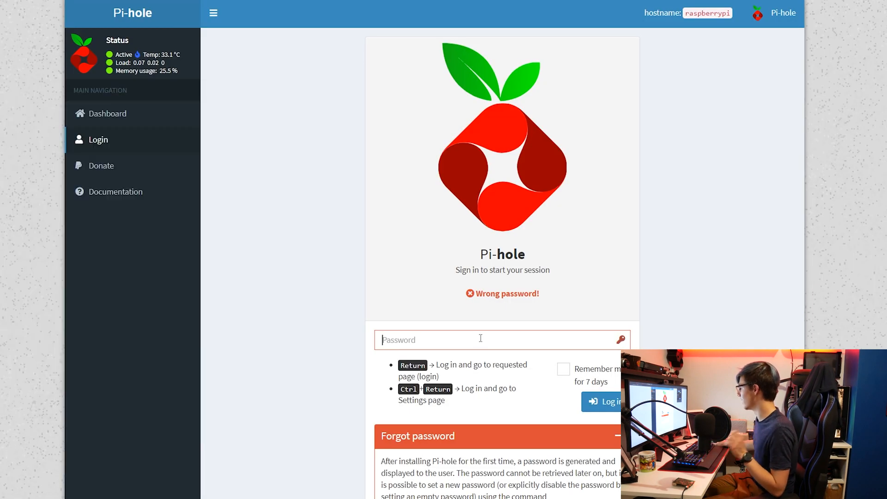
{"action": "type", "text": "password"}
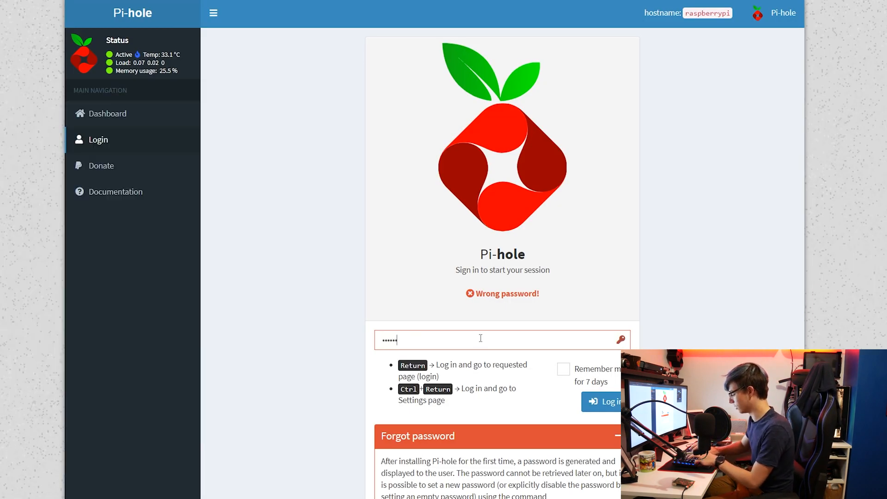
{"action": "left_click", "coordinate": [608, 402]}
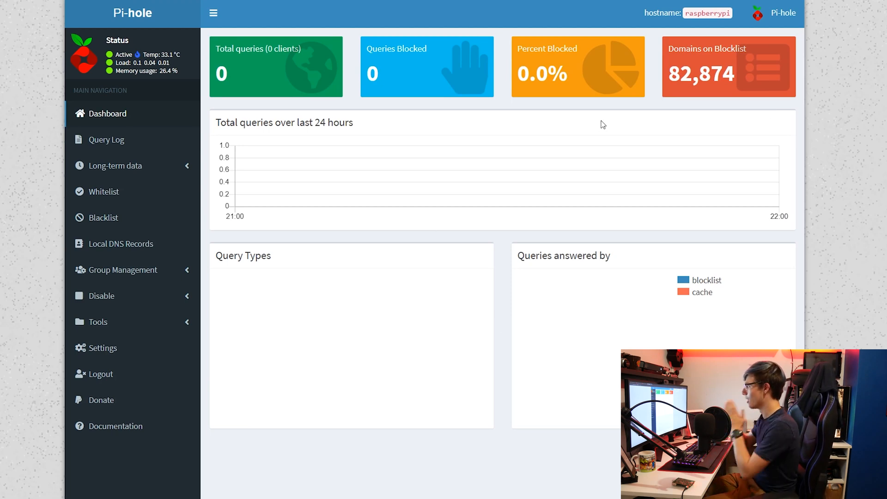
Browse the Local DNS Records, Whitelist and next admin menu pages
{"action": "left_click", "coordinate": [121, 244]}
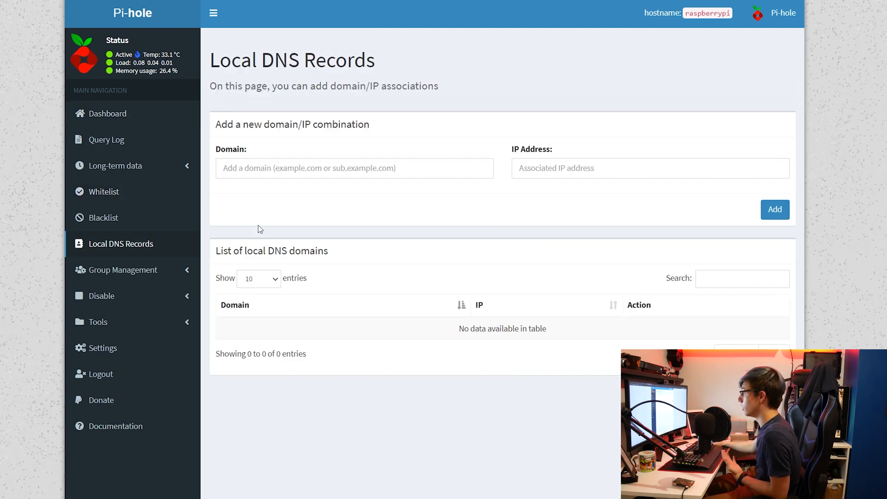
{"action": "left_click", "coordinate": [104, 191]}
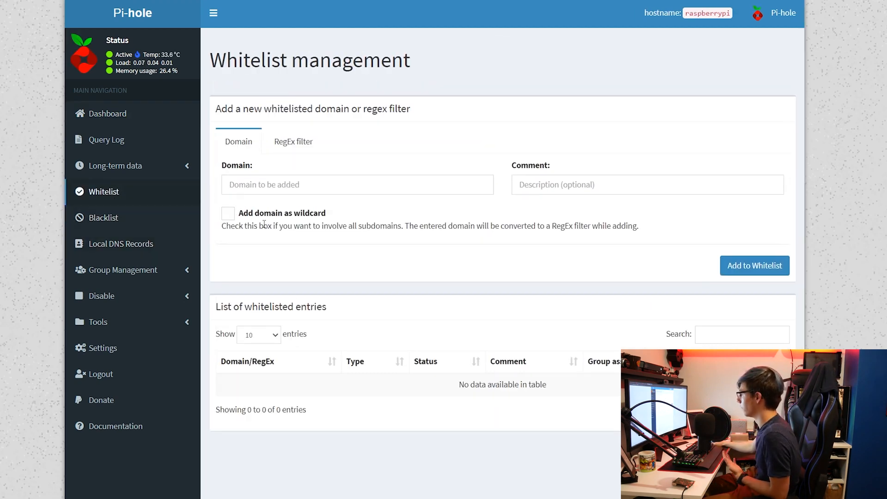
{"action": "left_click", "coordinate": [104, 217]}
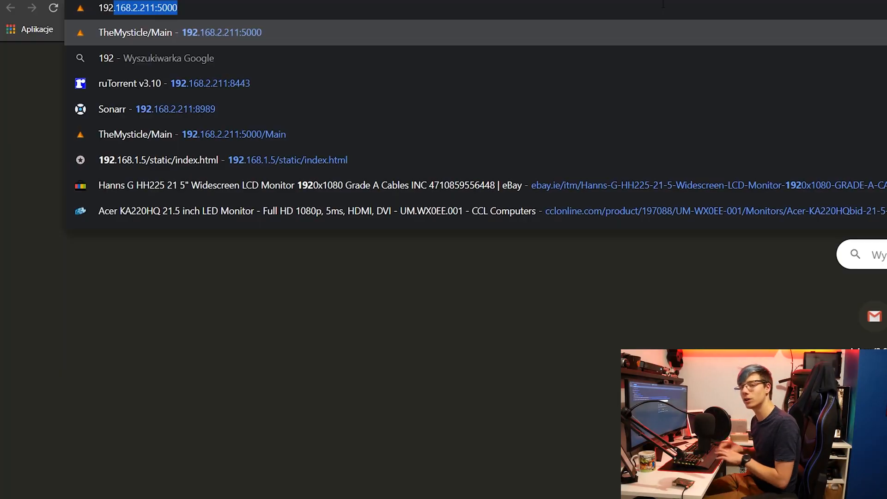
Go to 192.168.2.211:5000 in Chrome to reach the router settings
{"action": "type", "text": "192.168.2.211:5000"}
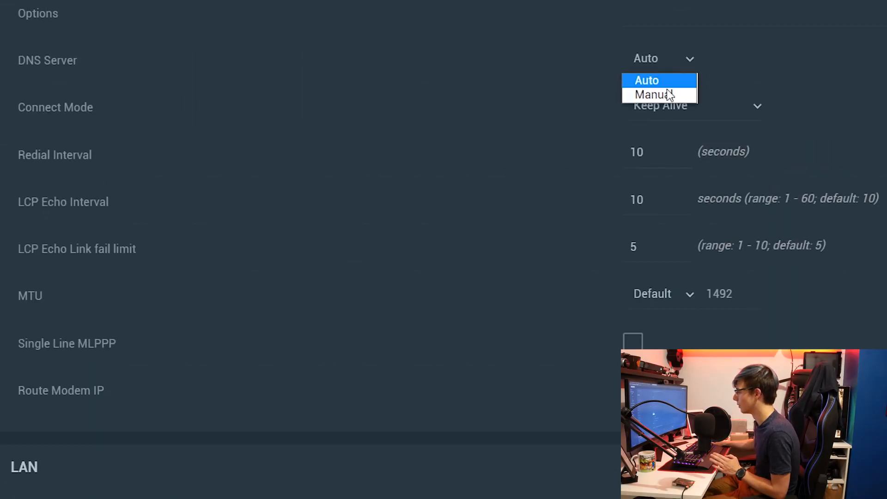
Switch the router's DNS Server to Manual with DNS 1 set to 192.168.2.37
{"action": "left_click", "coordinate": [653, 94]}
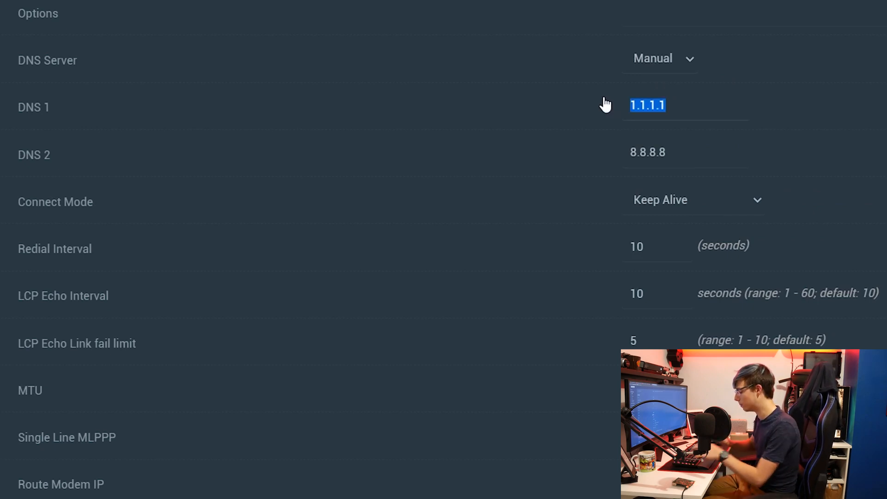
{"action": "type", "text": "192.168"}
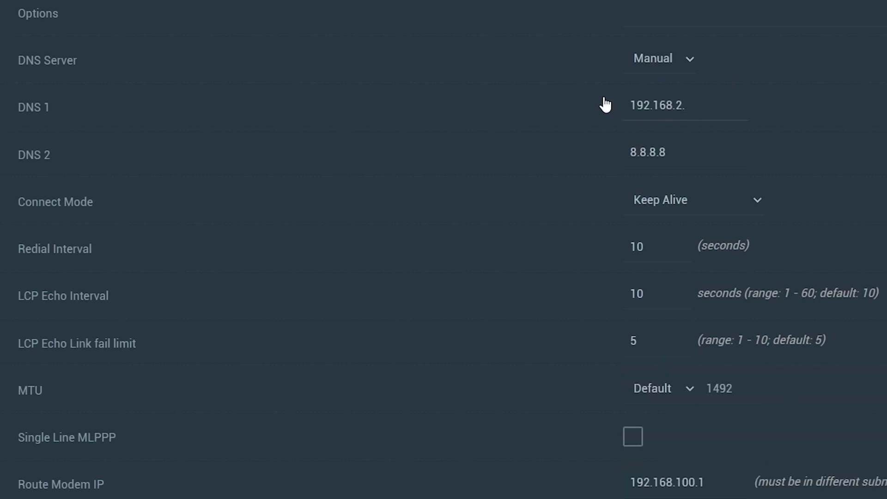
{"action": "type", "text": "37"}
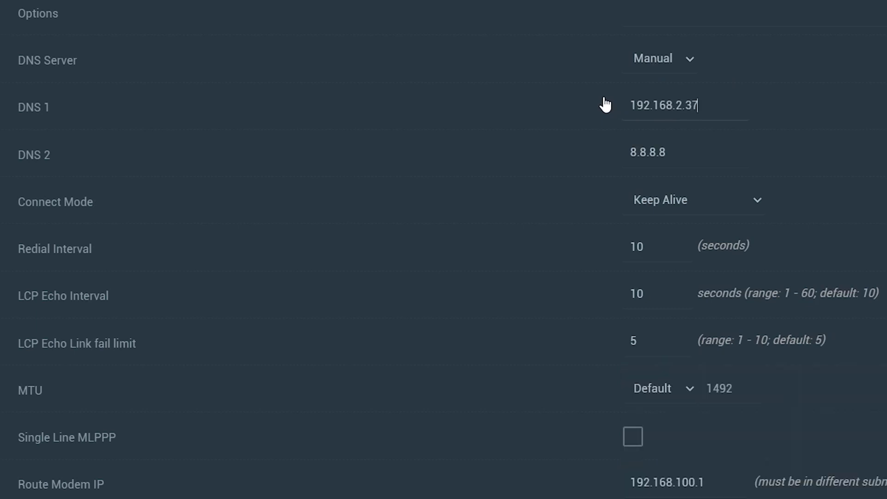